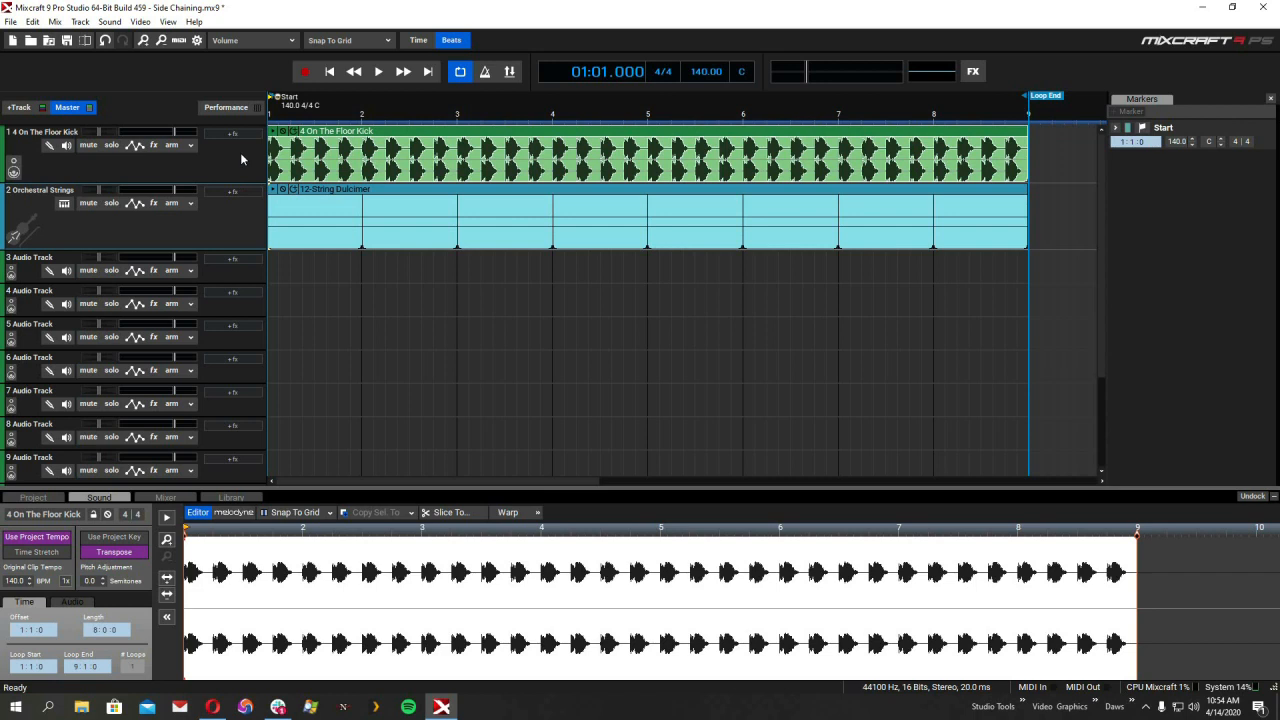
mouse_move(246, 158)
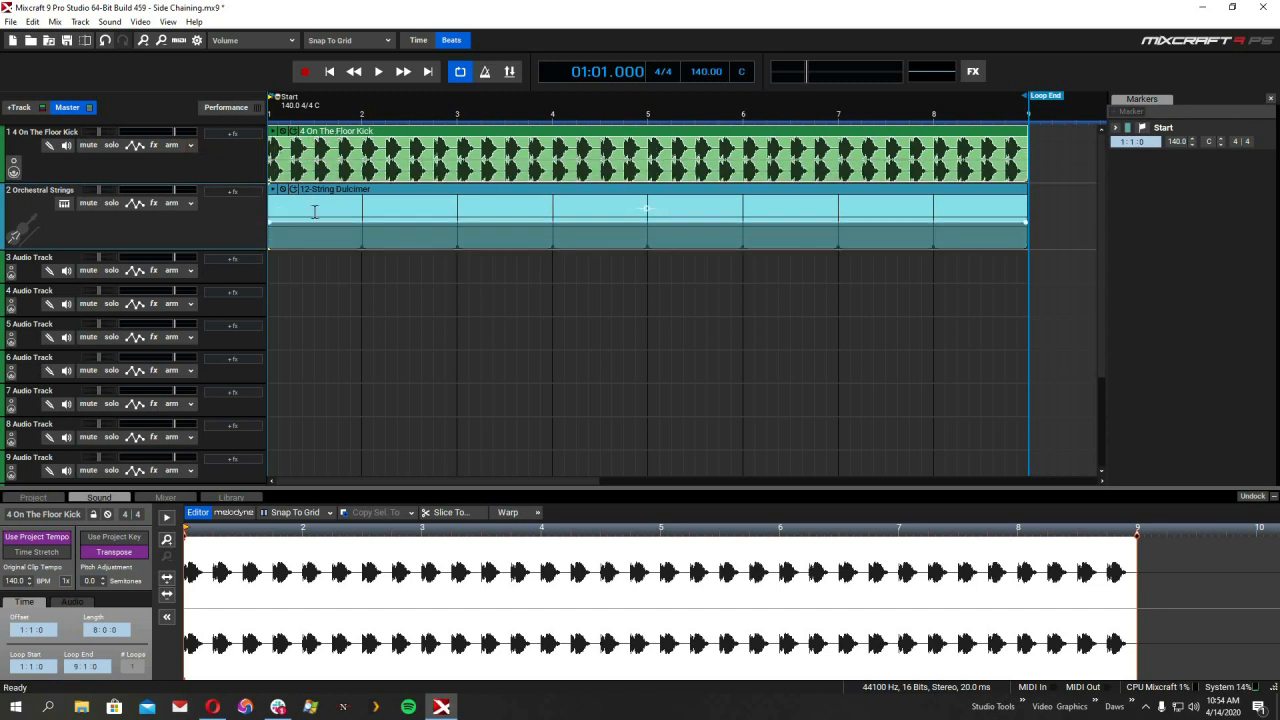
Step: Audition the strings against the kick, then insert DensityMk2 from the Compressor category on the strings track
left_click(112, 202)
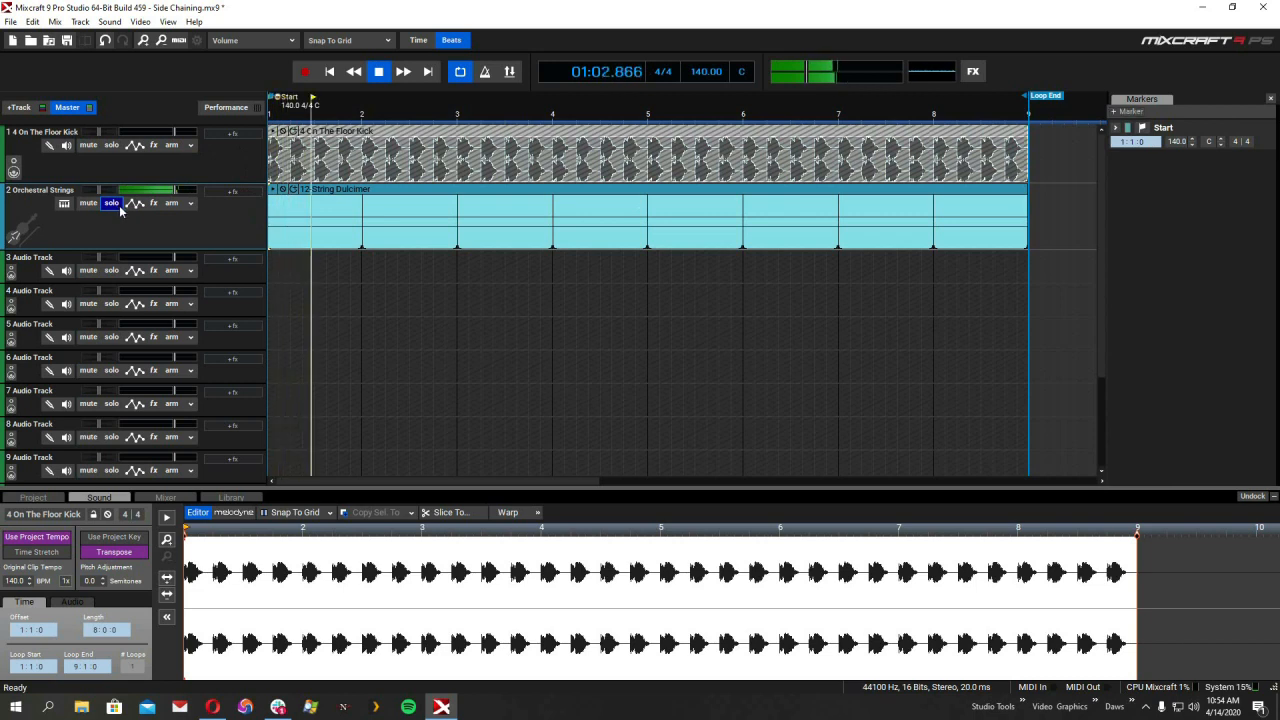
left_click(378, 72)
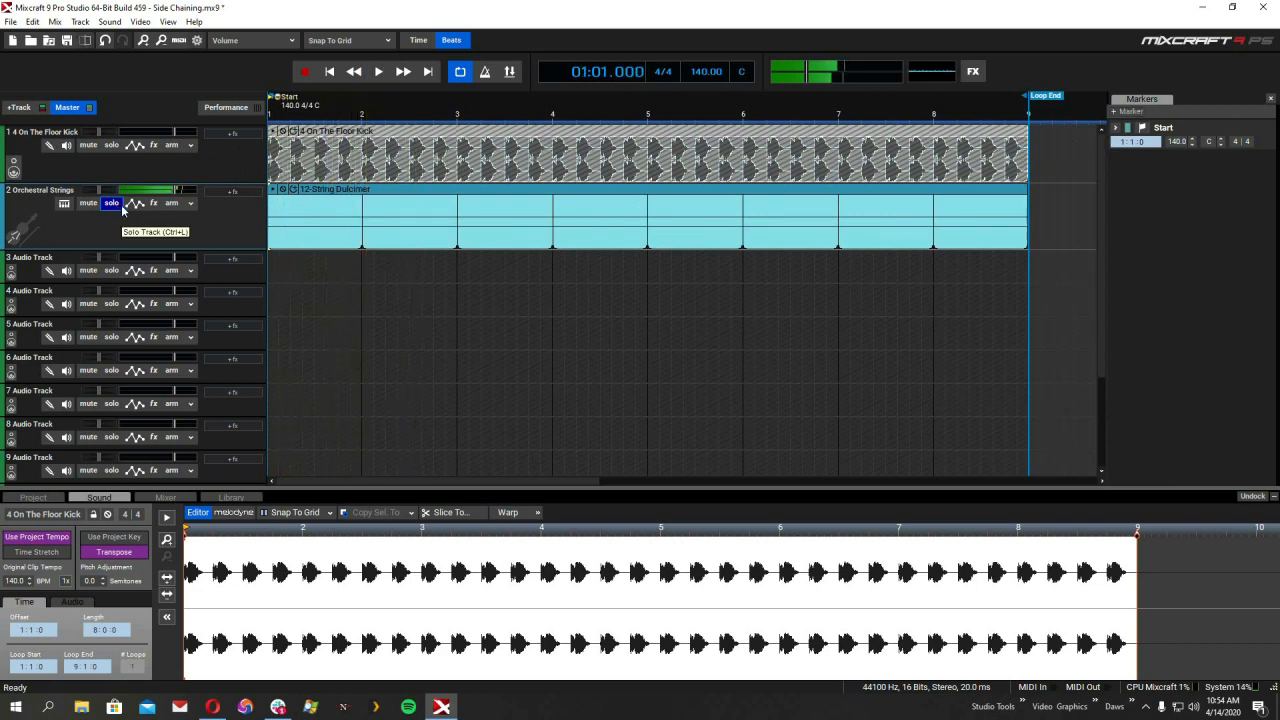
left_click(378, 72)
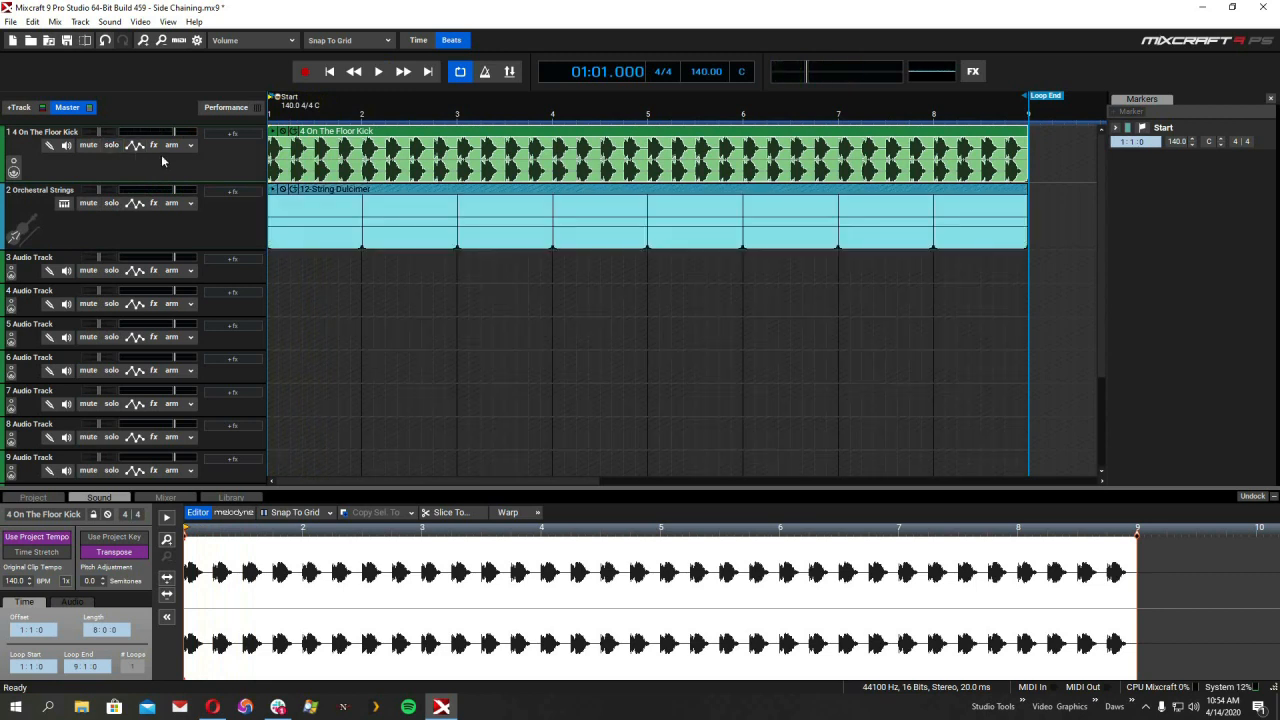
mouse_move(168, 164)
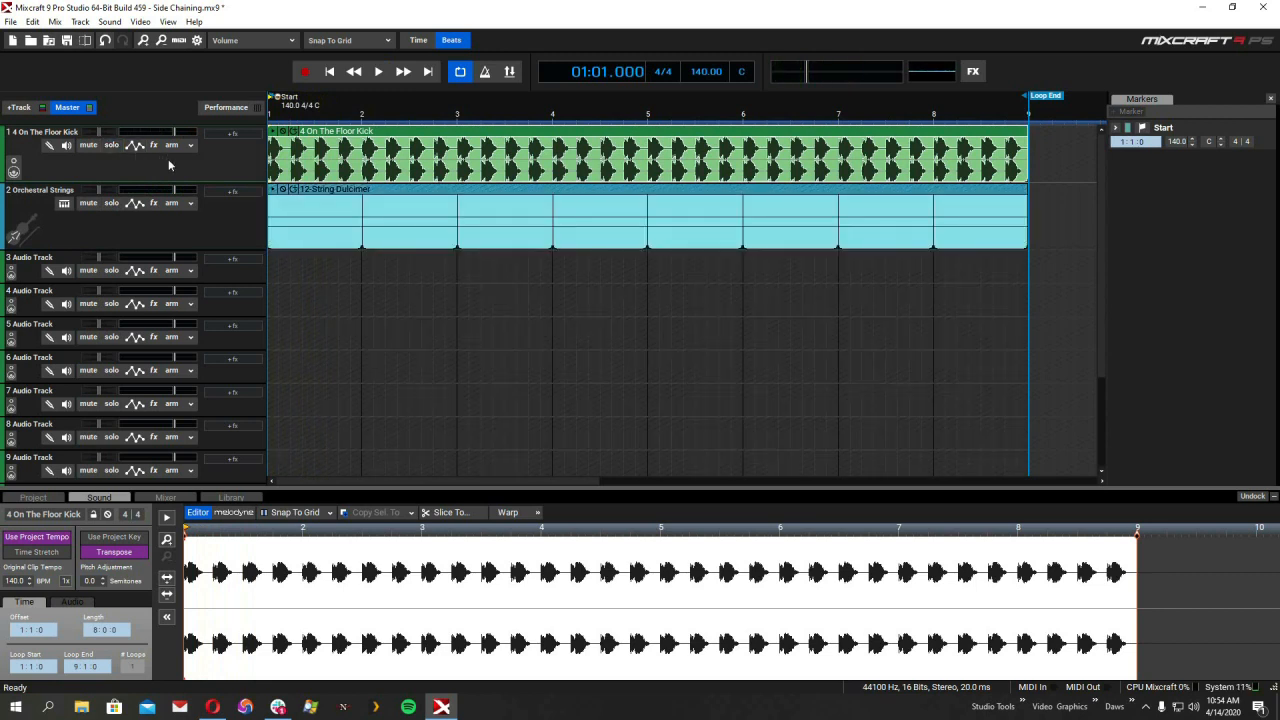
left_click(378, 72)
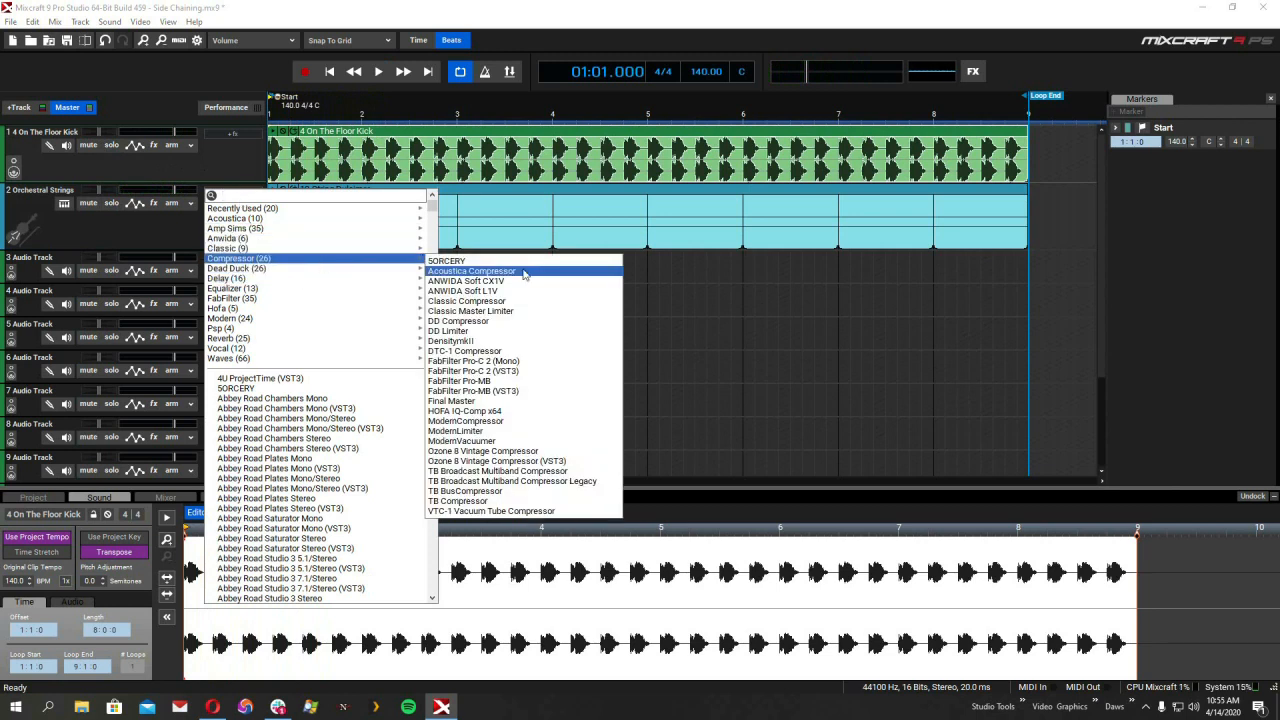
mouse_move(476, 340)
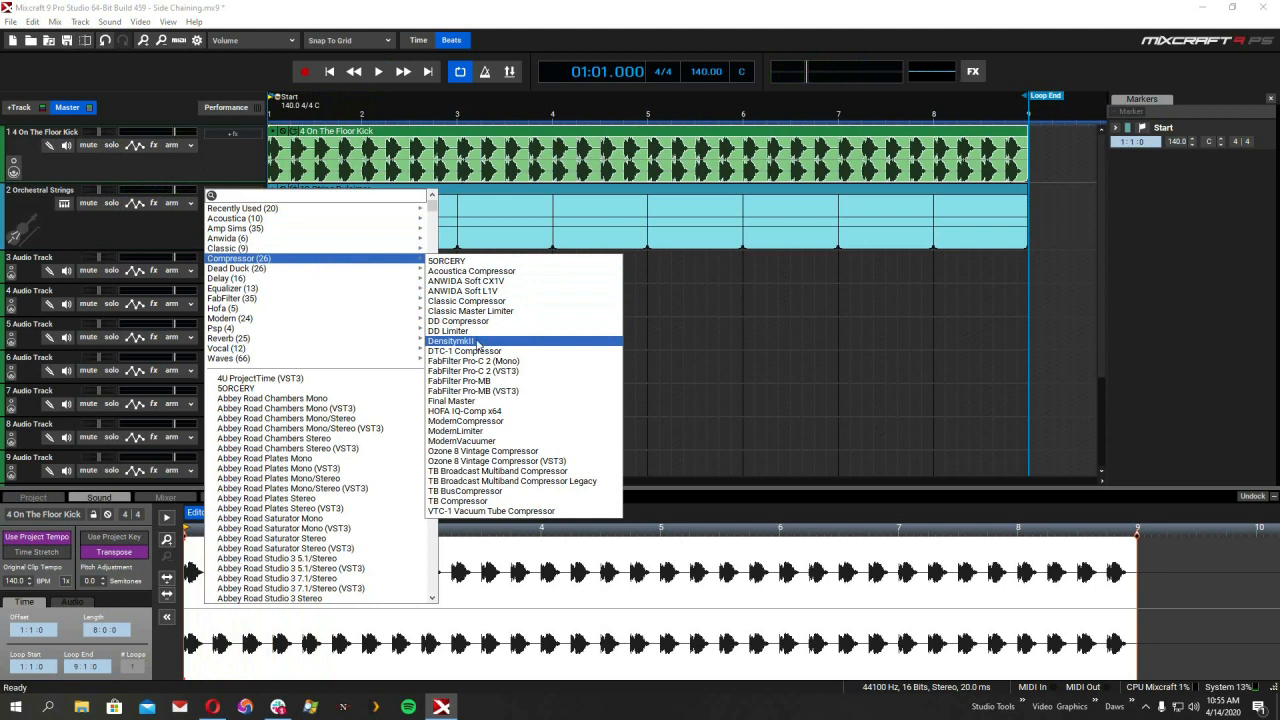
left_click(448, 340)
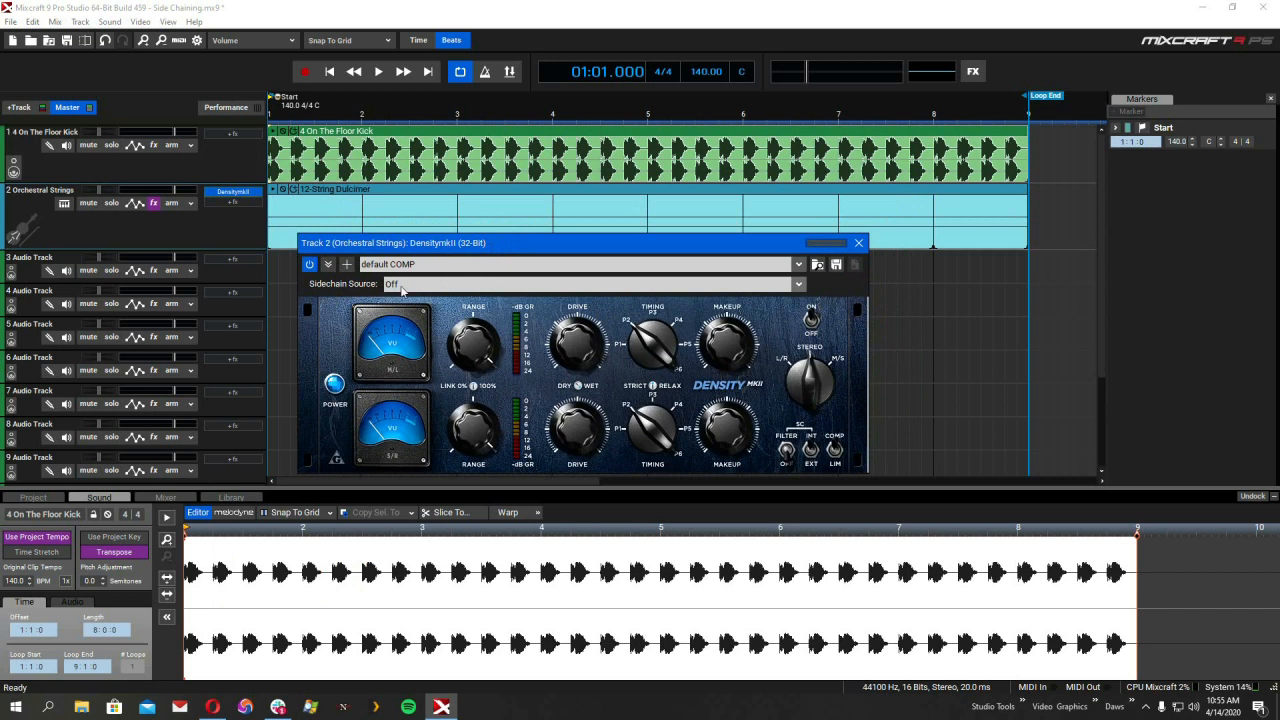
Step: Set DensityMk2's Sidechain Source to 4 On The Floor Kick pre-fader, audition it, and close the window
left_click(798, 284)
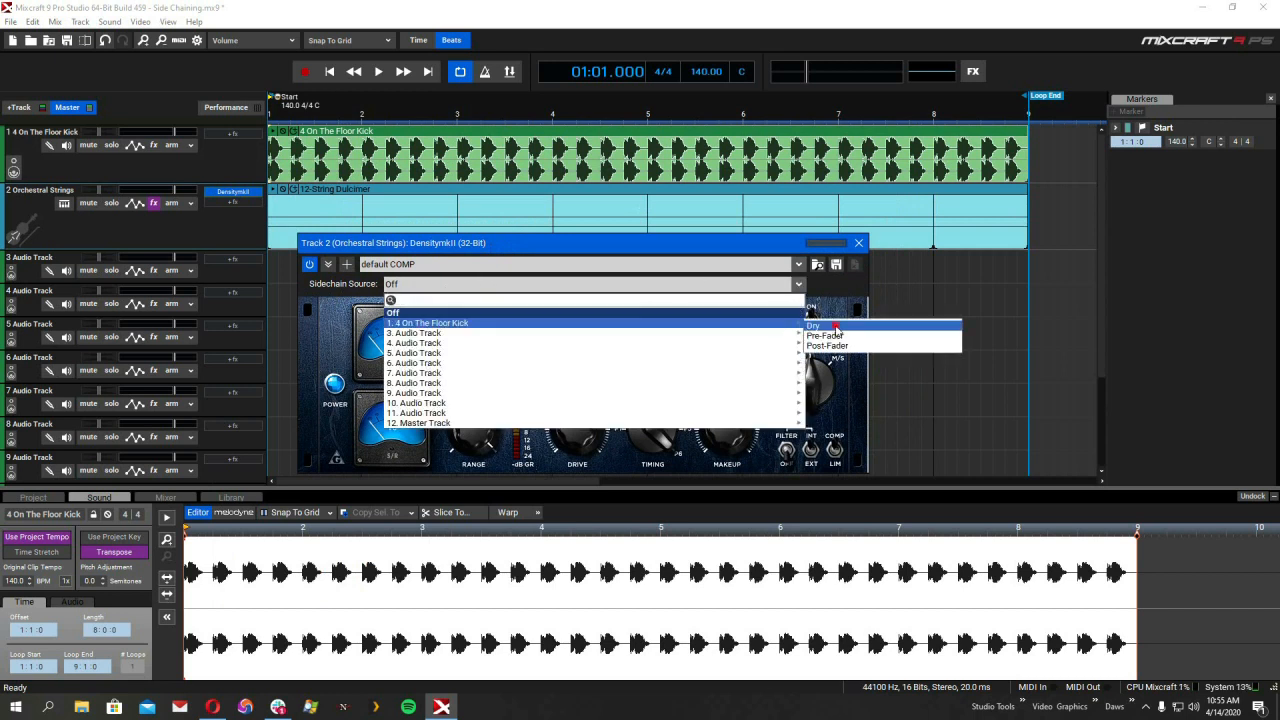
left_click(428, 322)
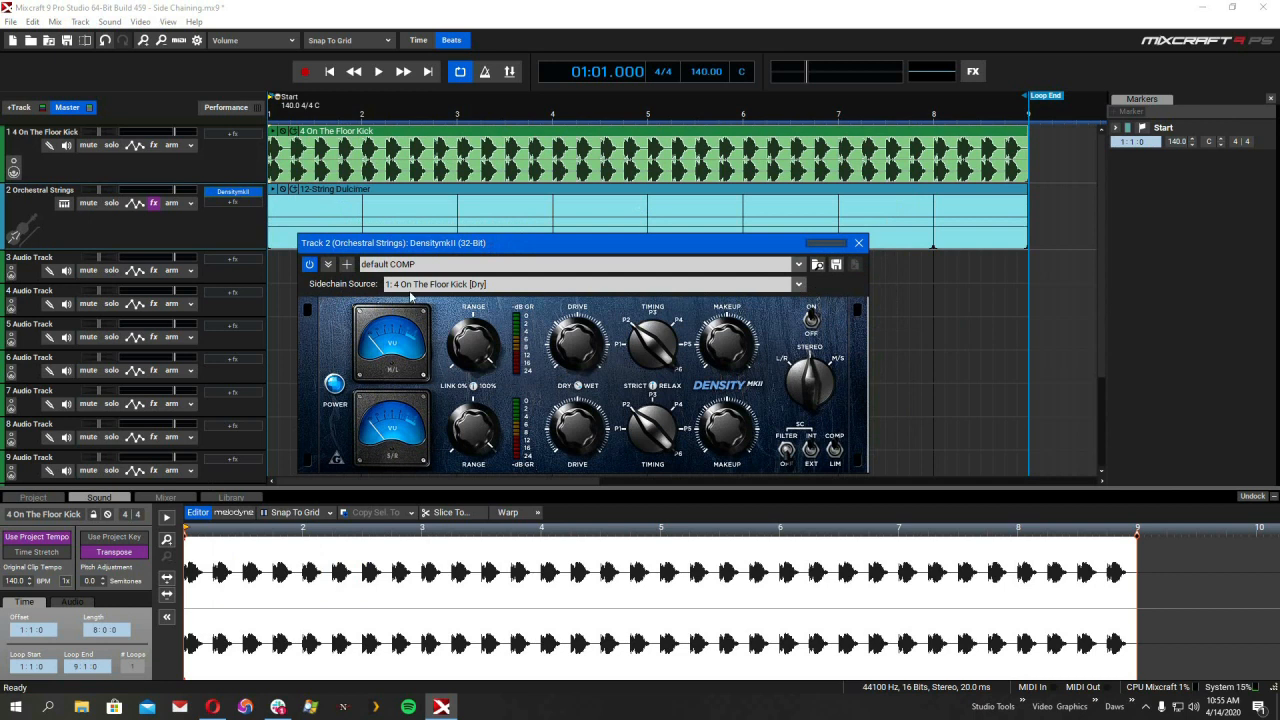
mouse_move(696, 382)
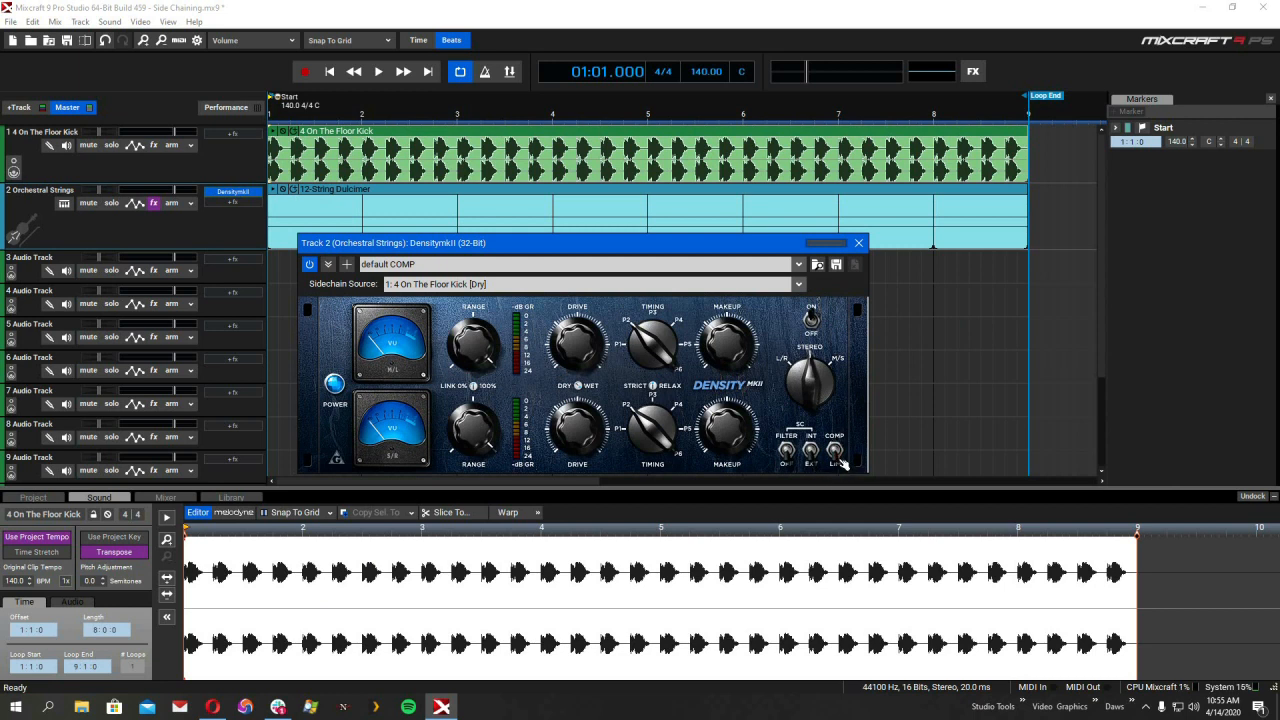
mouse_move(496, 304)
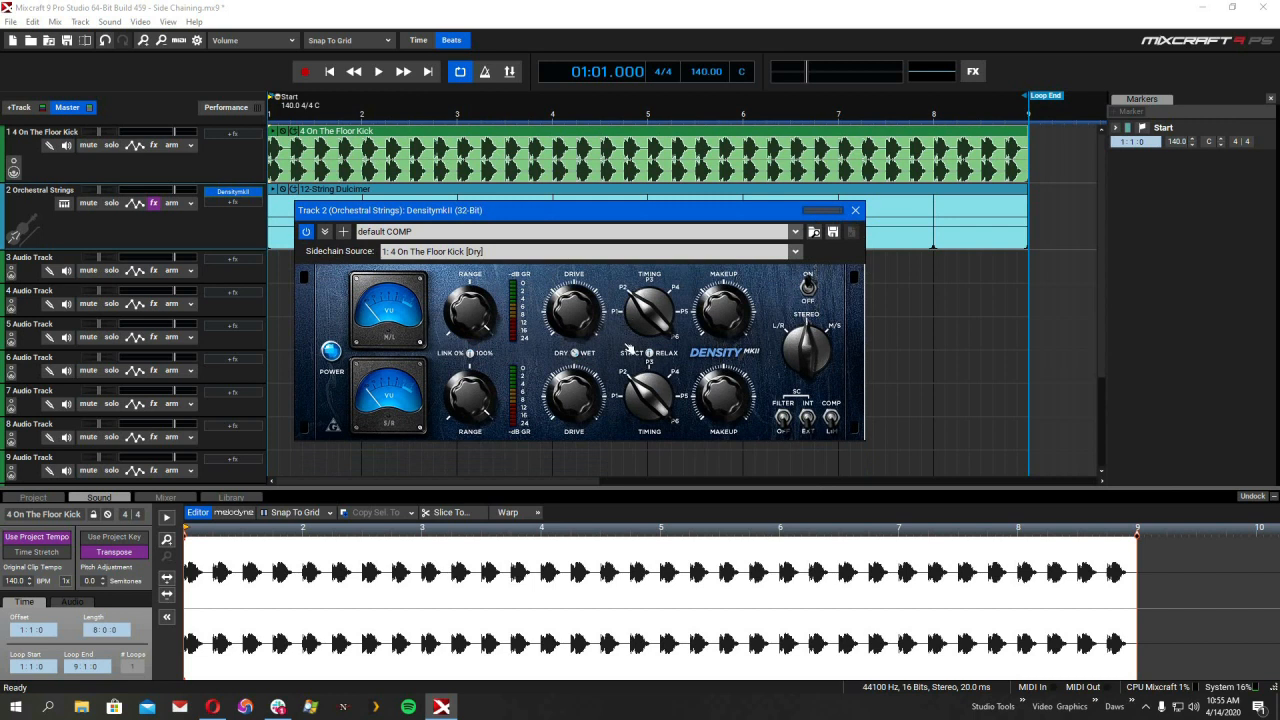
left_click(378, 72)
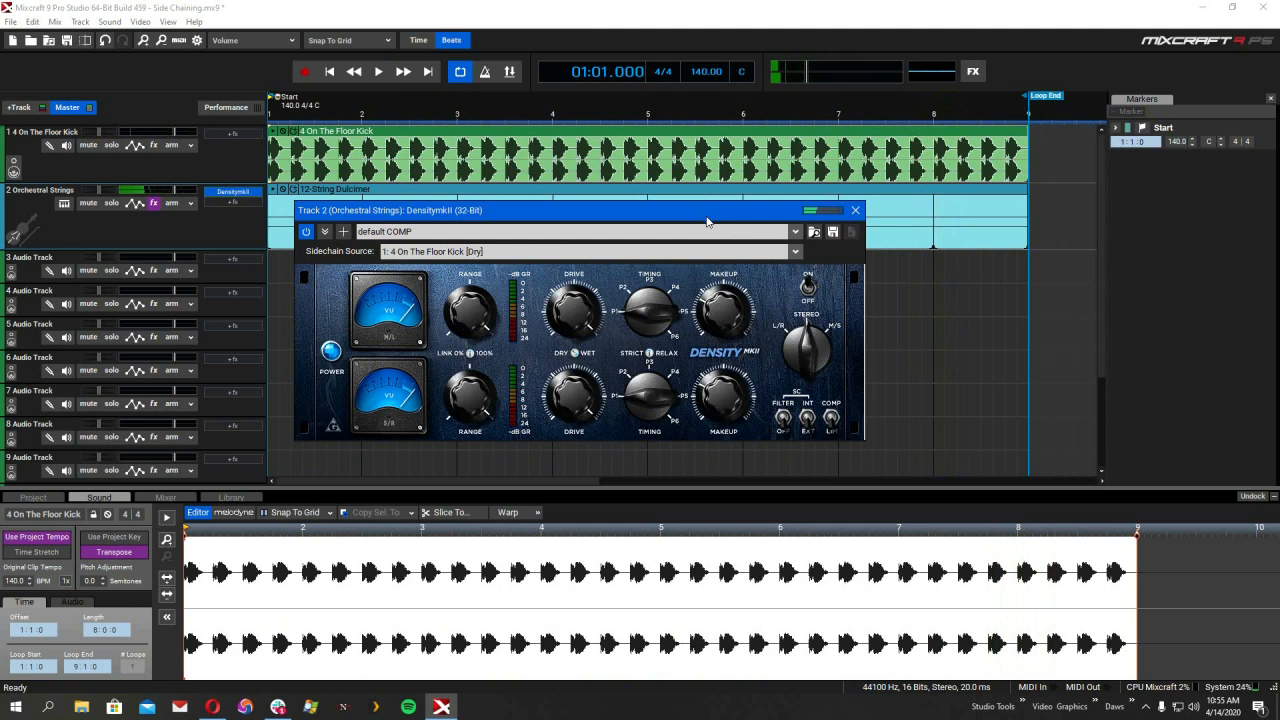
left_click(856, 210)
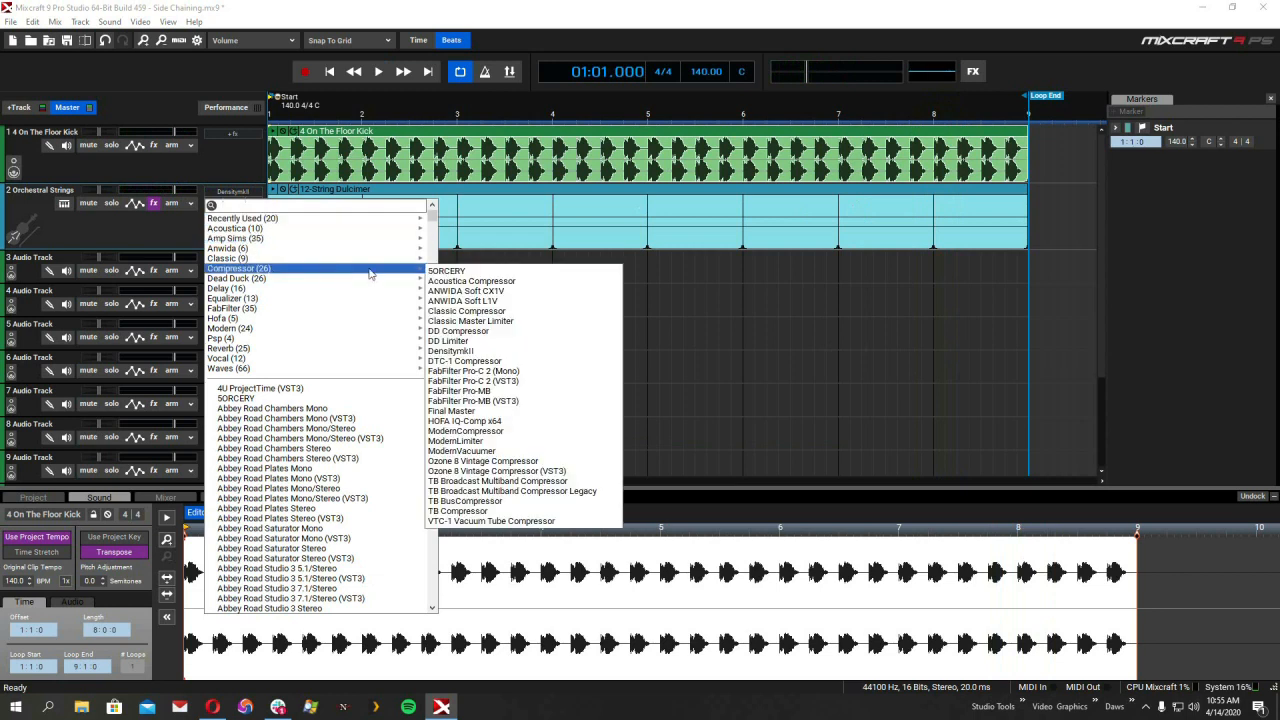
mouse_move(476, 380)
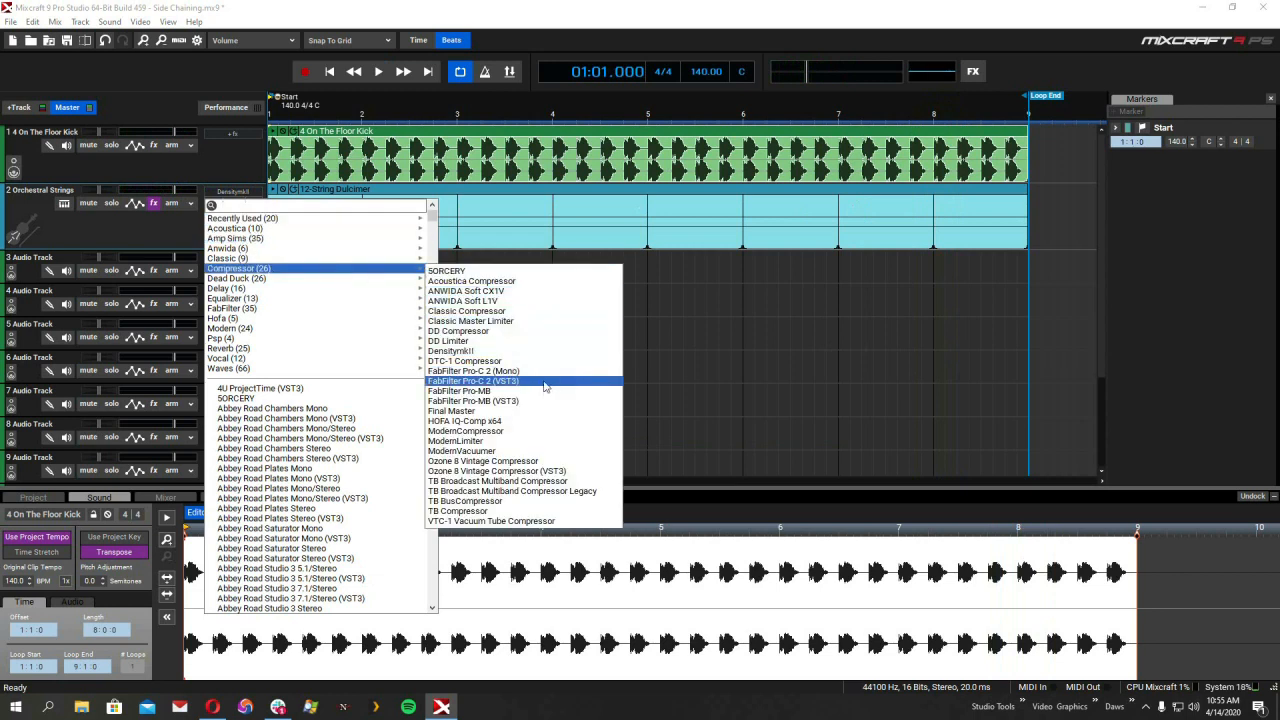
Step: Insert FabFilter Pro-C 2 on the strings and switch its Side Chain detection to the external input
left_click(474, 380)
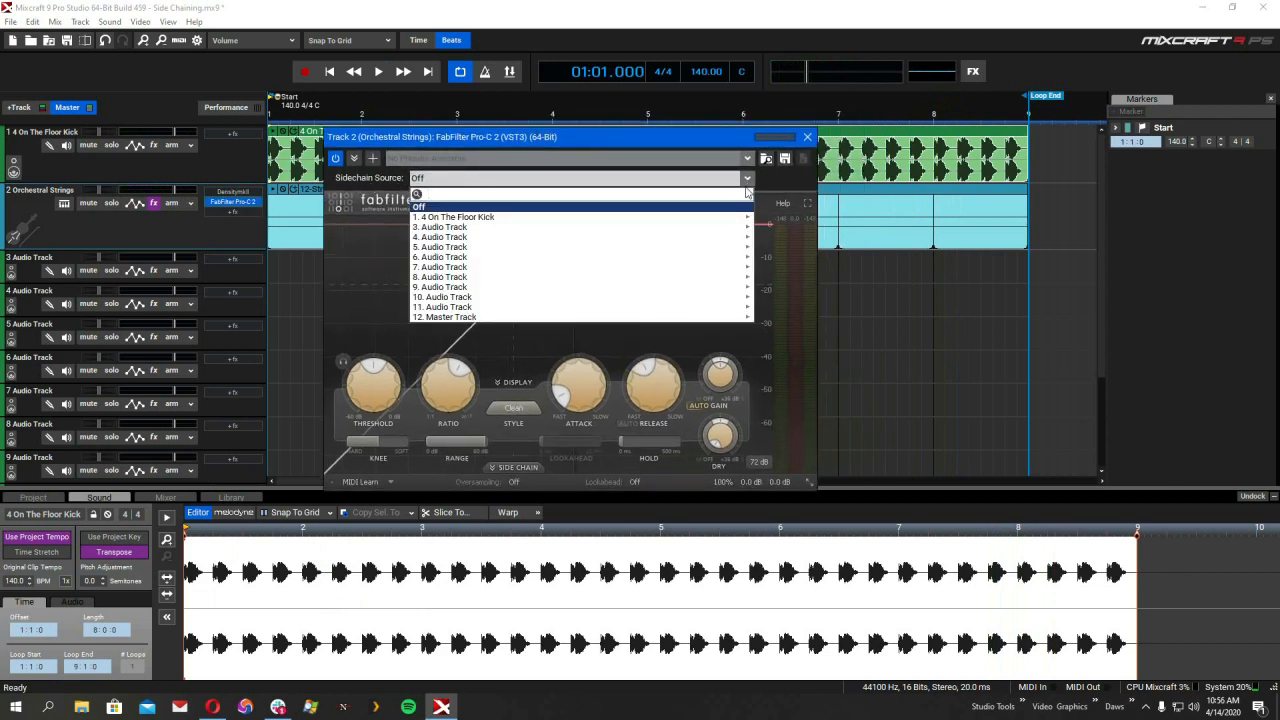
mouse_move(454, 216)
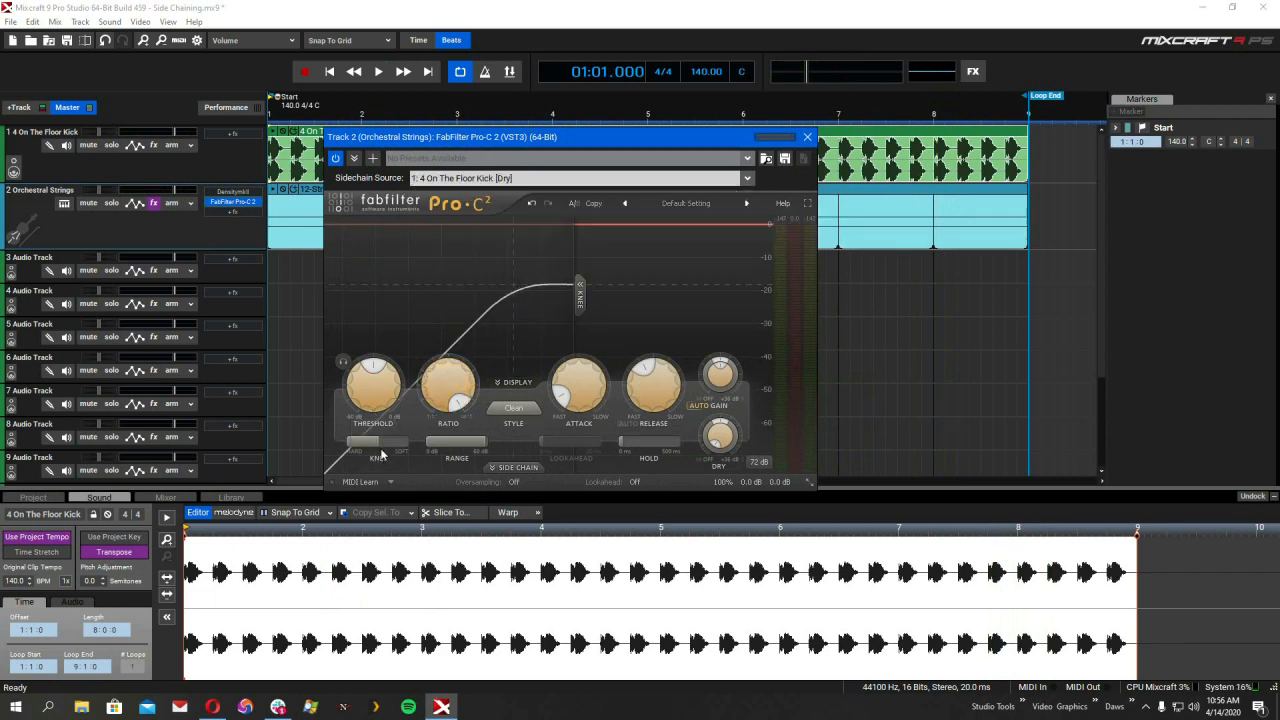
left_click_drag(372, 384, 372, 400)
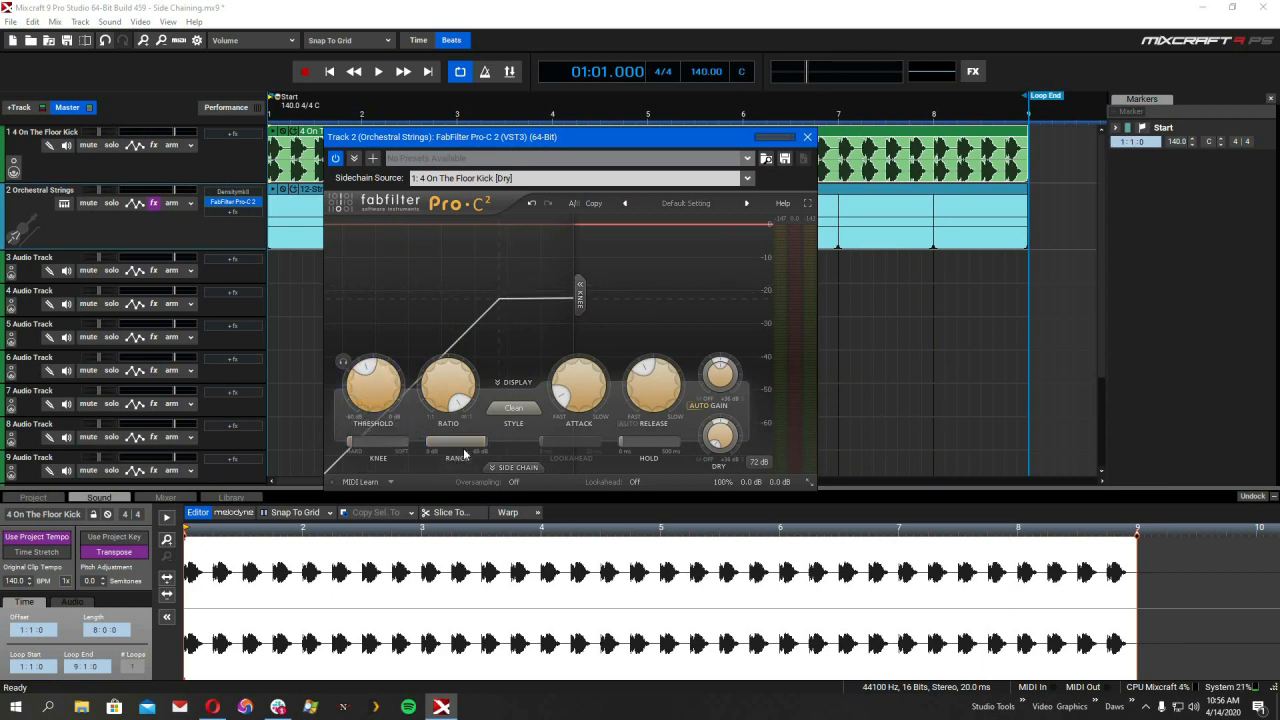
left_click(378, 72)
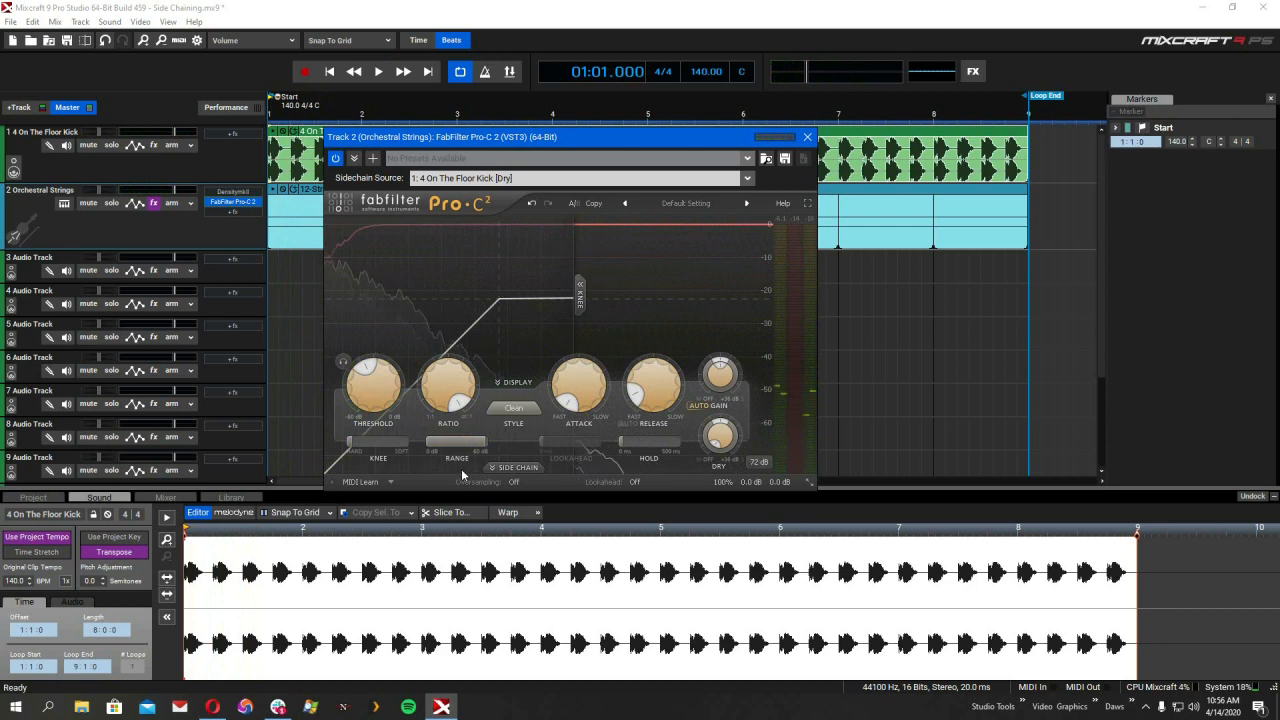
left_click(514, 468)
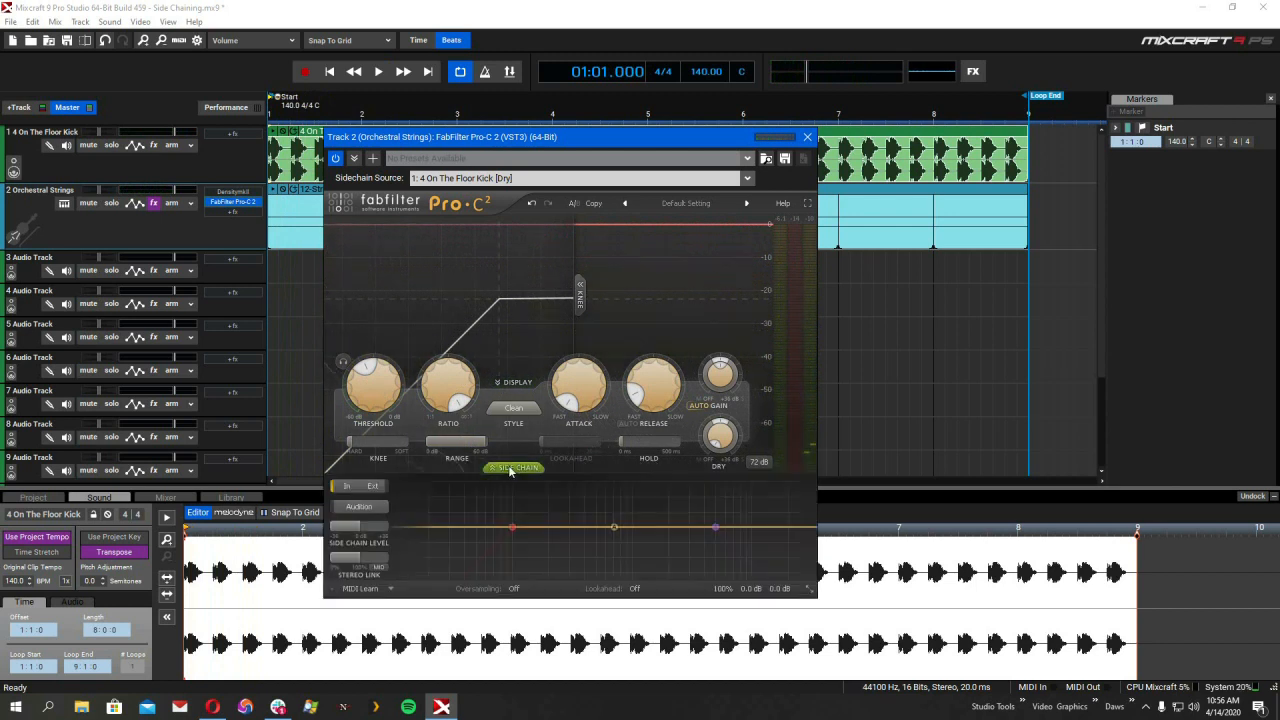
left_click(512, 468)
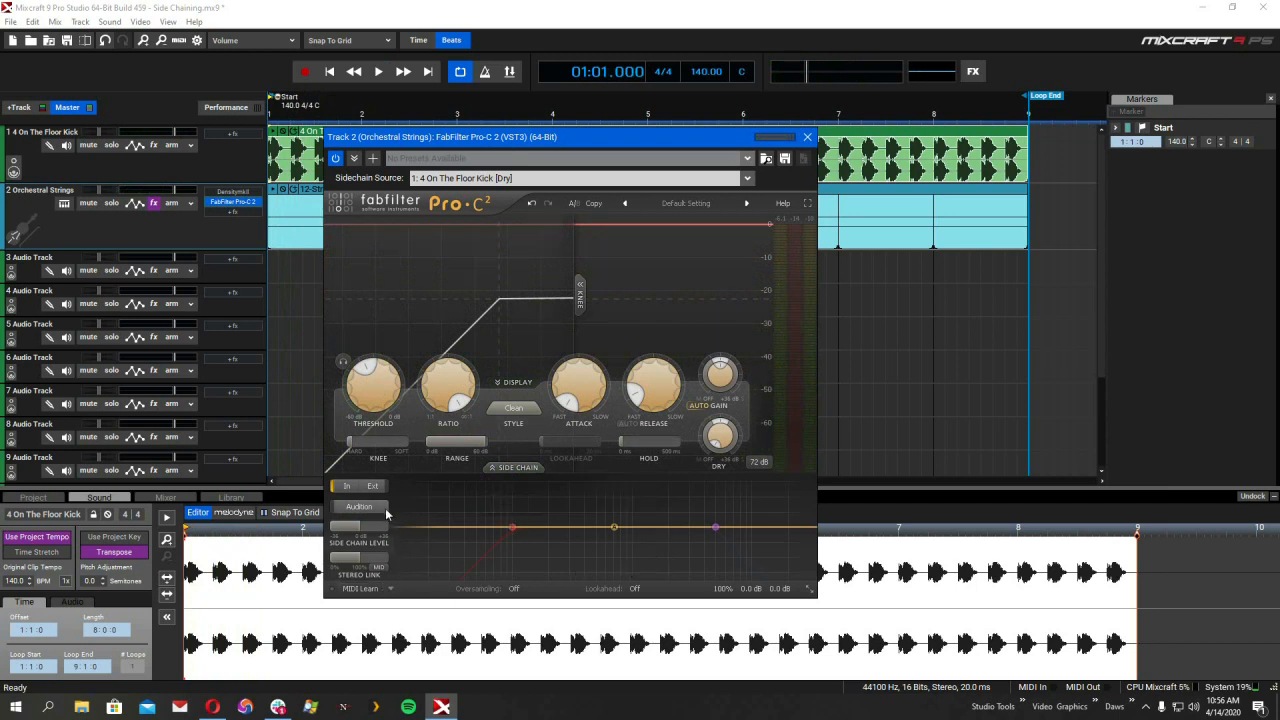
Step: During playback, lower the Pro-C 2 threshold until the strings pump with the kick, then close it
left_click(378, 72)
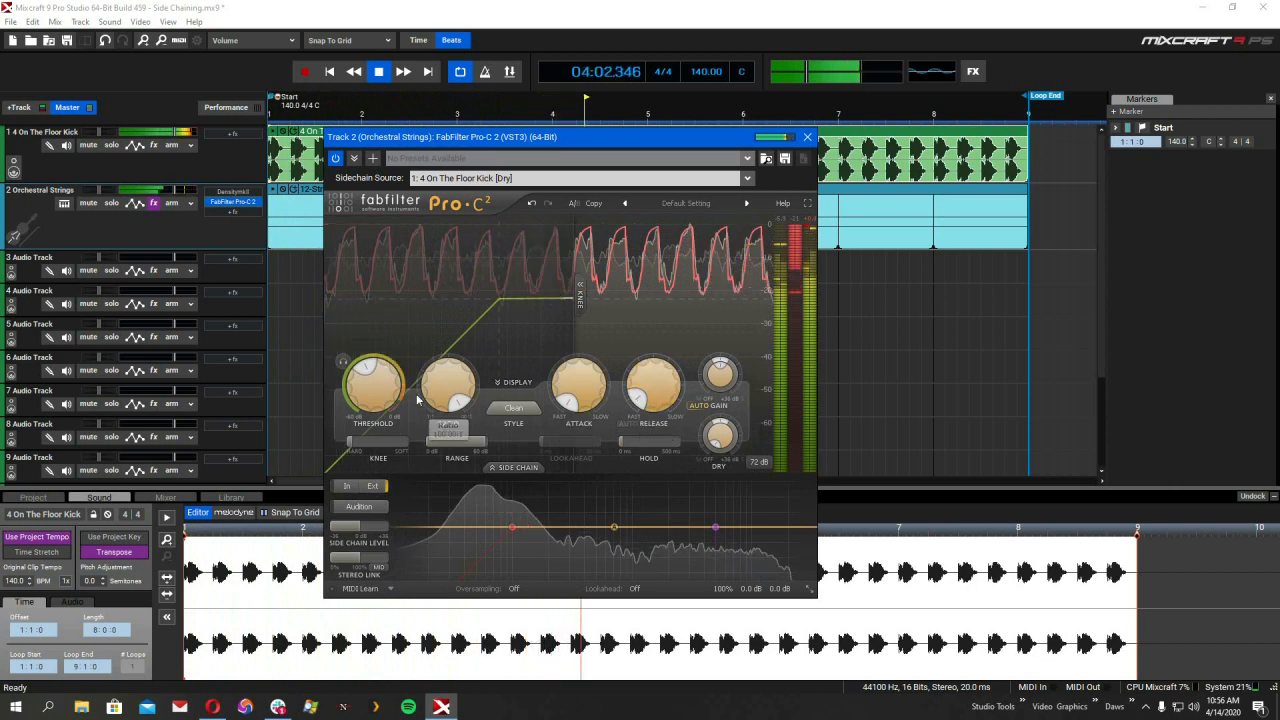
left_click_drag(372, 384, 380, 410)
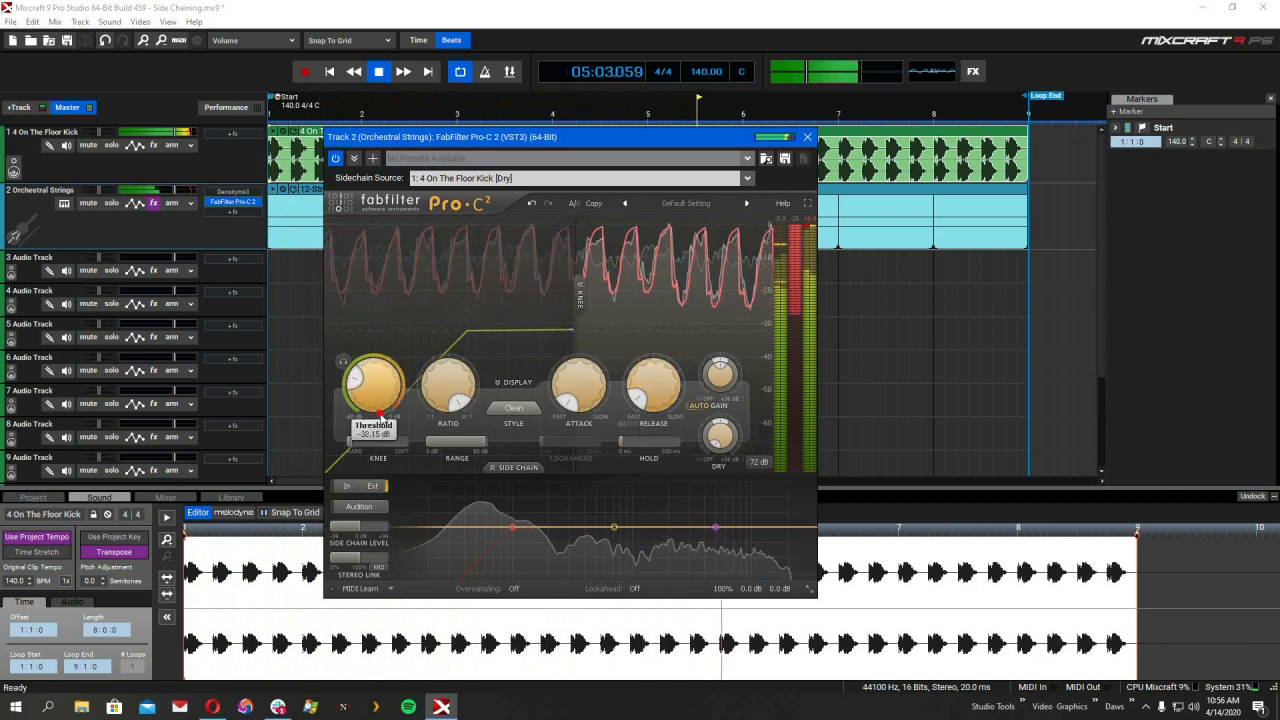
left_click_drag(372, 384, 376, 400)
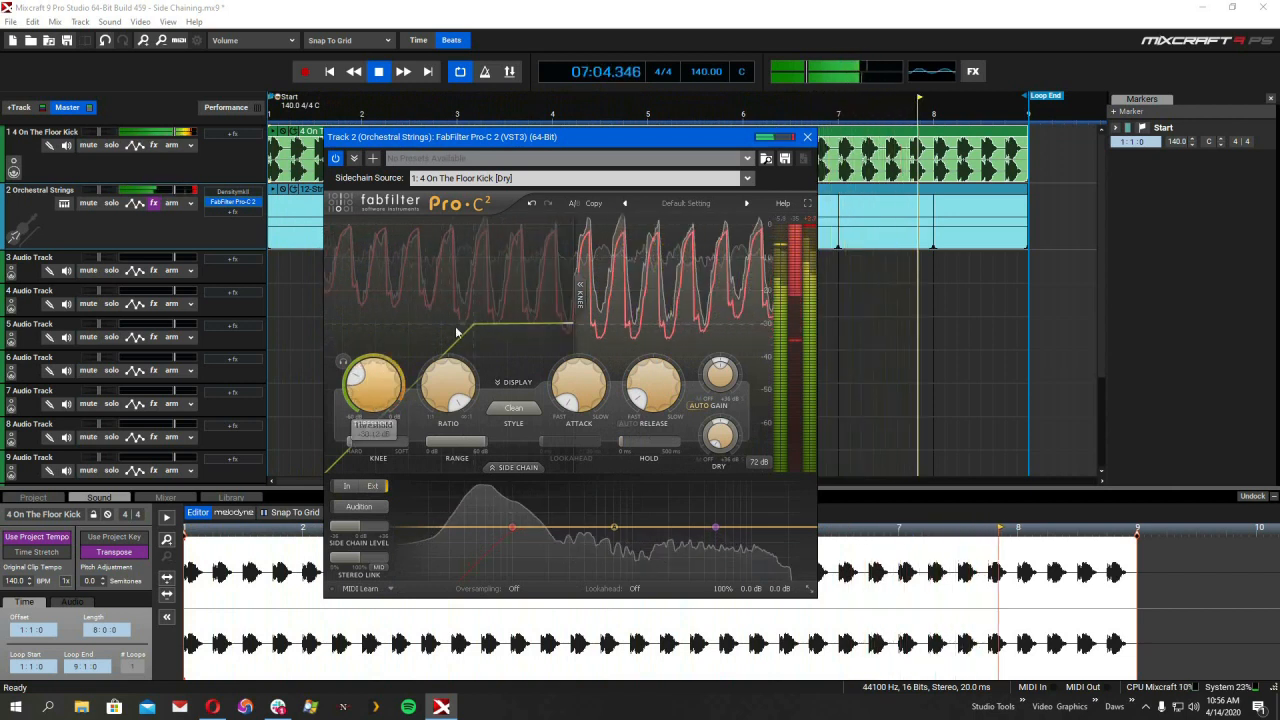
left_click(808, 136)
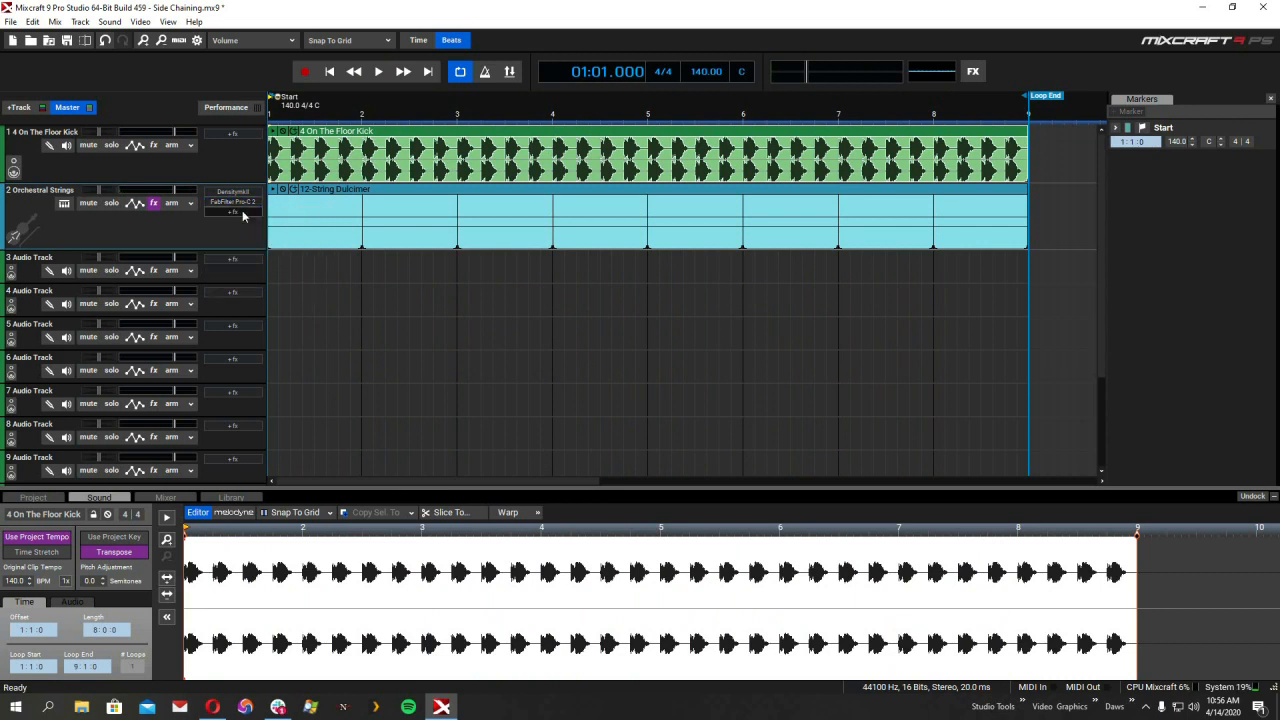
mouse_move(234, 212)
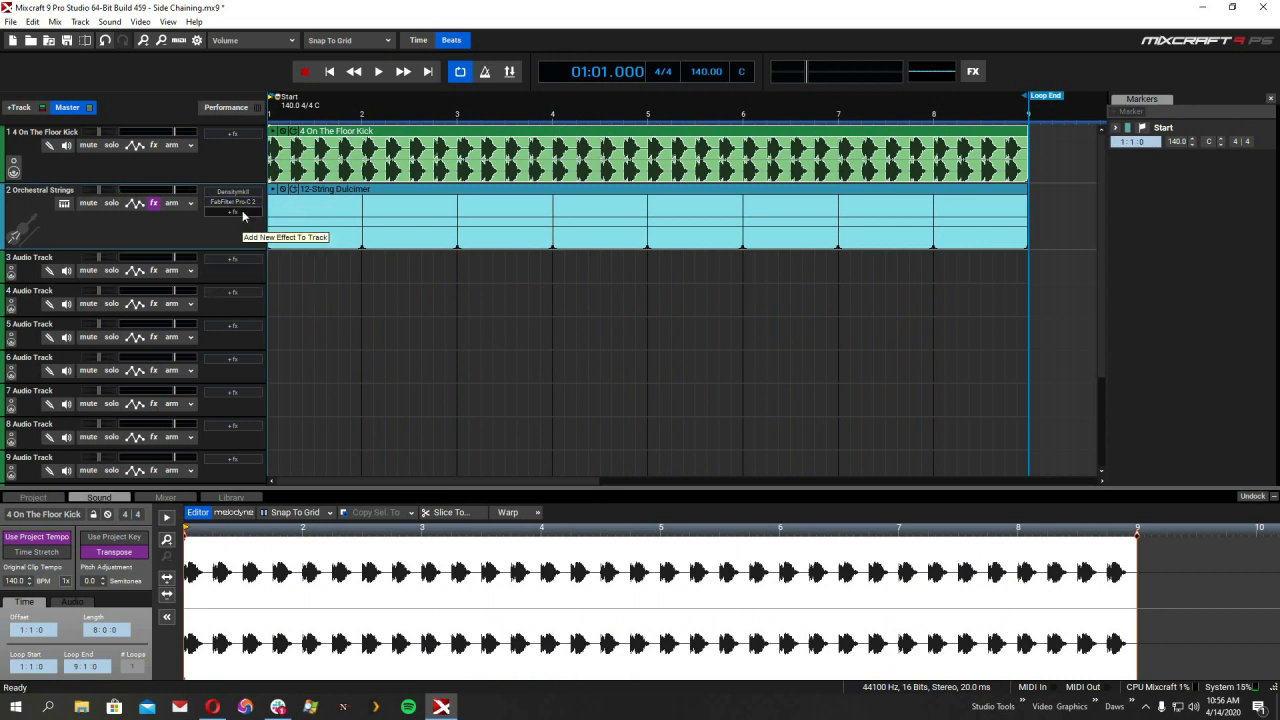
Step: Insert the VTC-1 Vacuum Tube Compressor from the Compressor category on the strings track
left_click(232, 212)
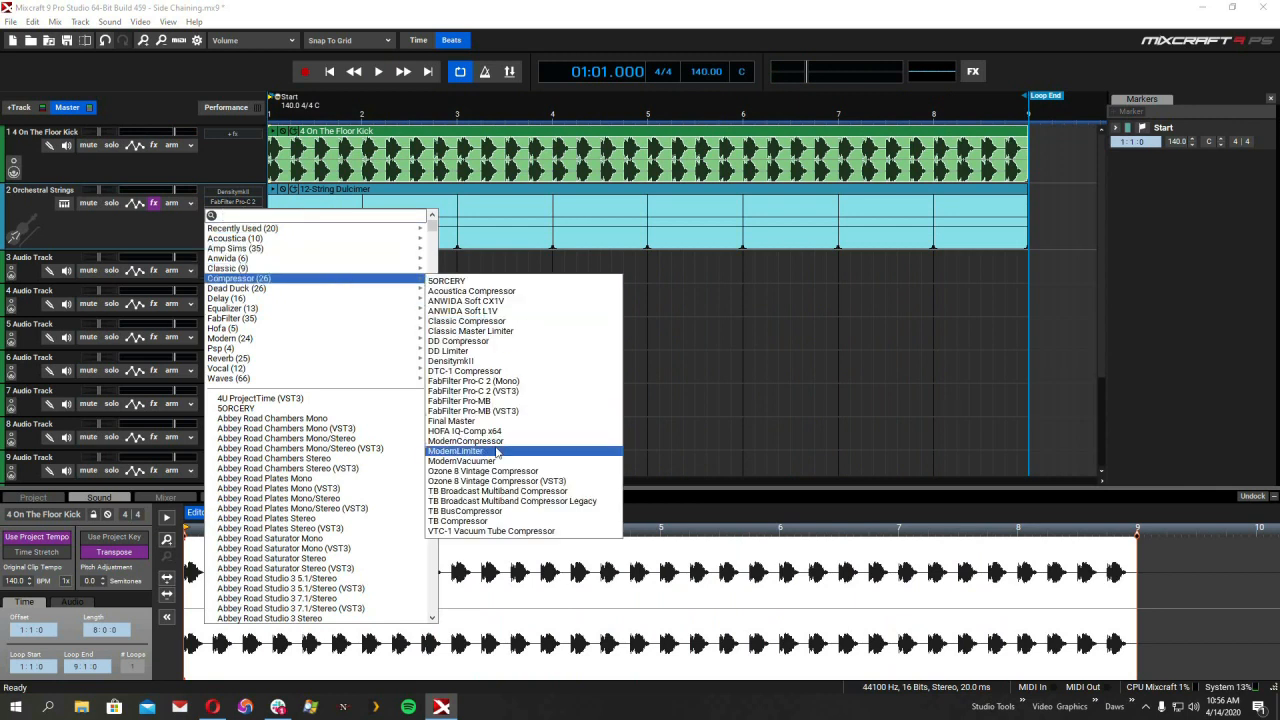
left_click(492, 530)
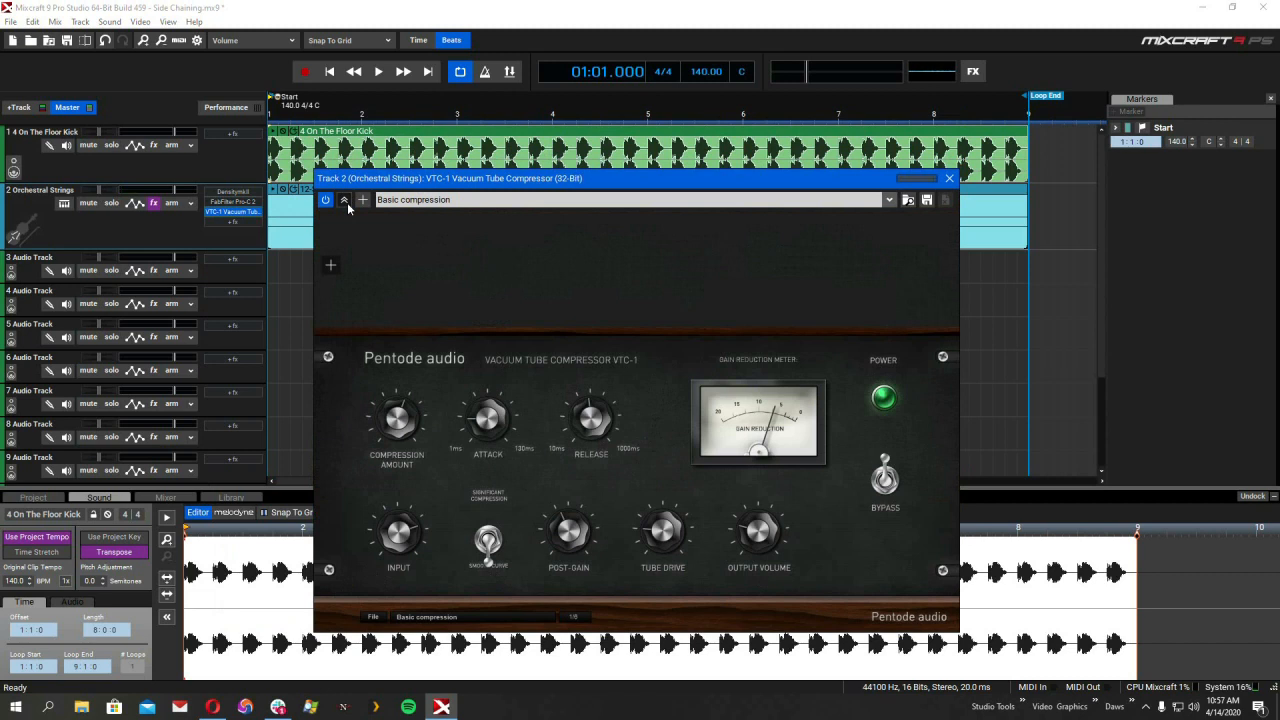
Step: Add an Audio Controller on VTC-1 linking 4 On The Floor Kick to the Compression amount parameter, then stop playback
left_click(362, 200)
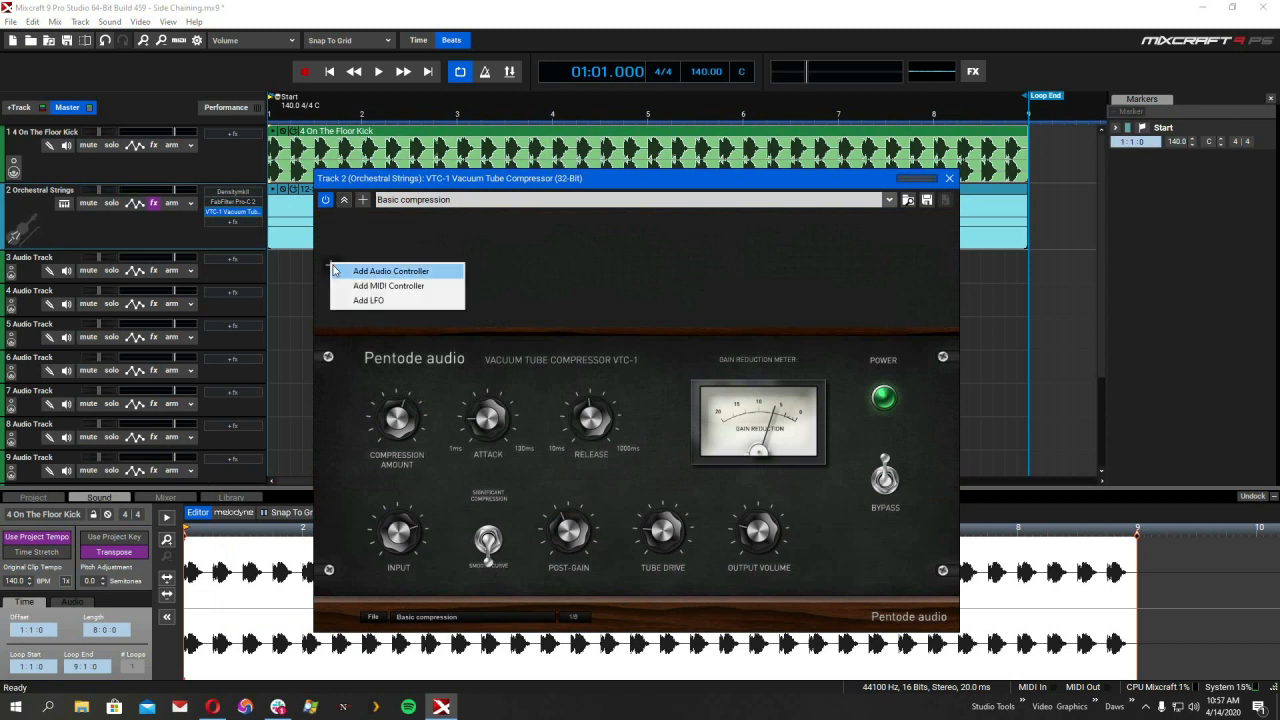
left_click(390, 270)
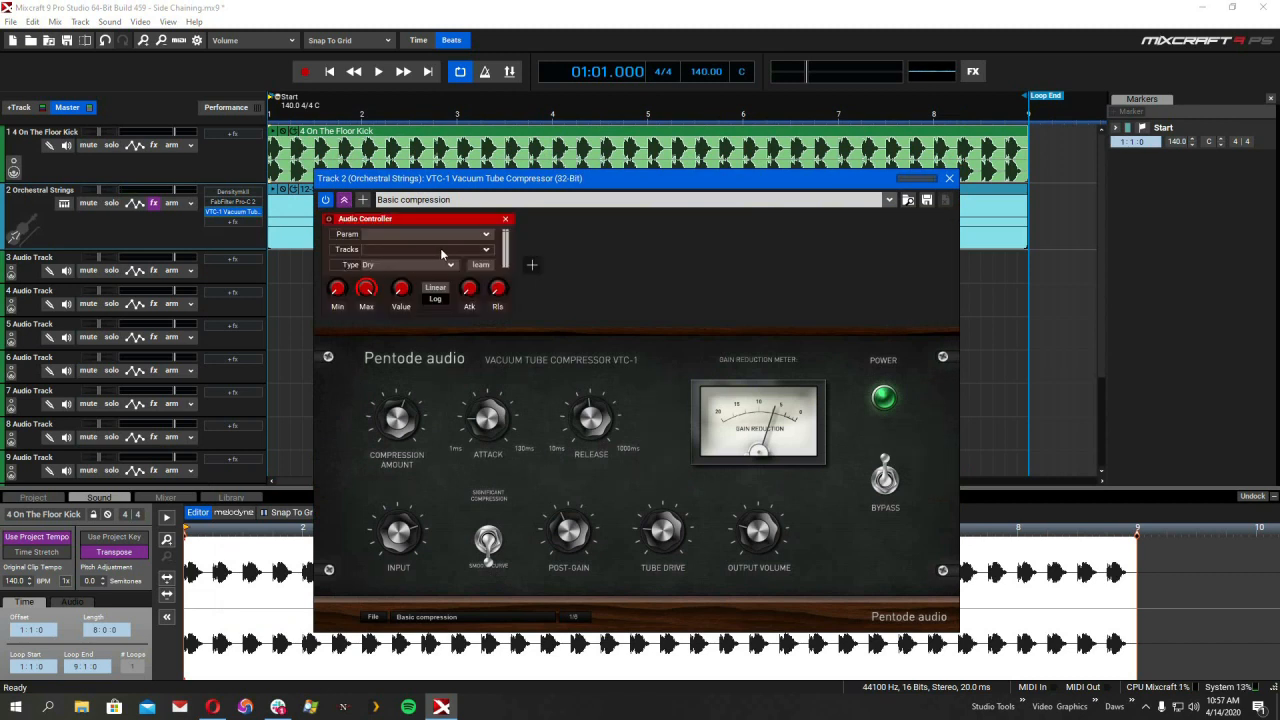
left_click(484, 248)
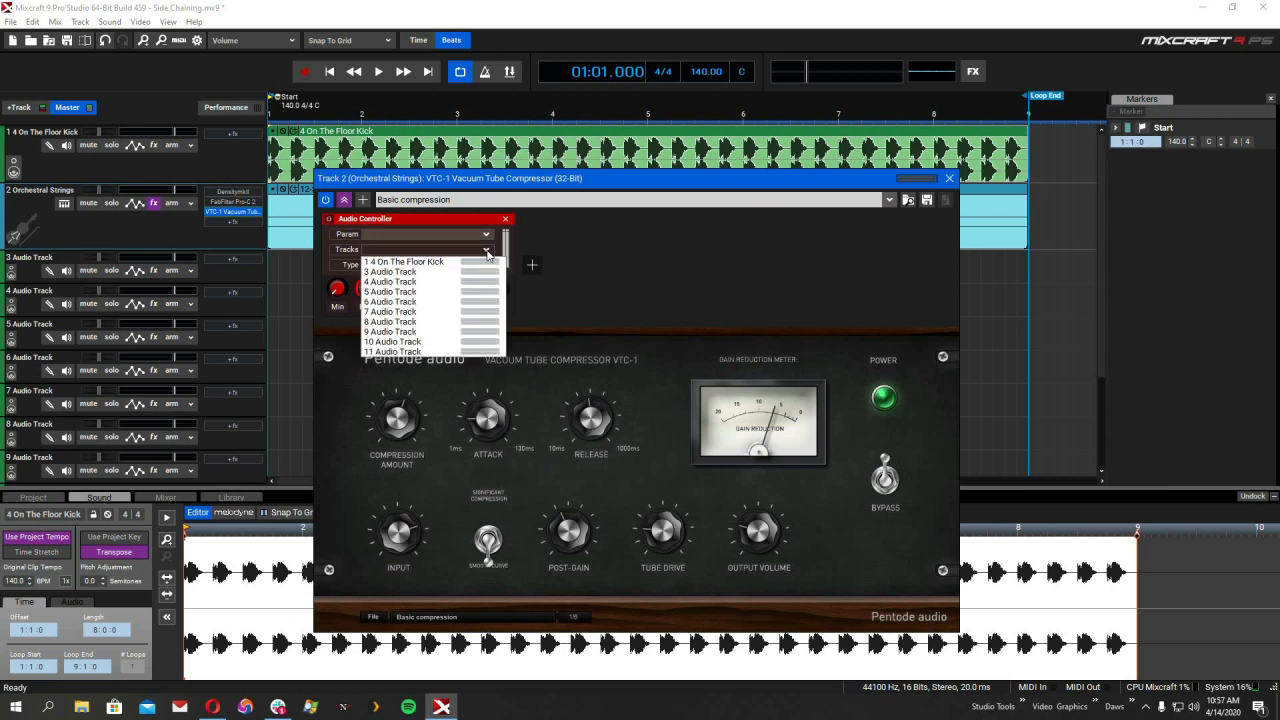
left_click(404, 260)
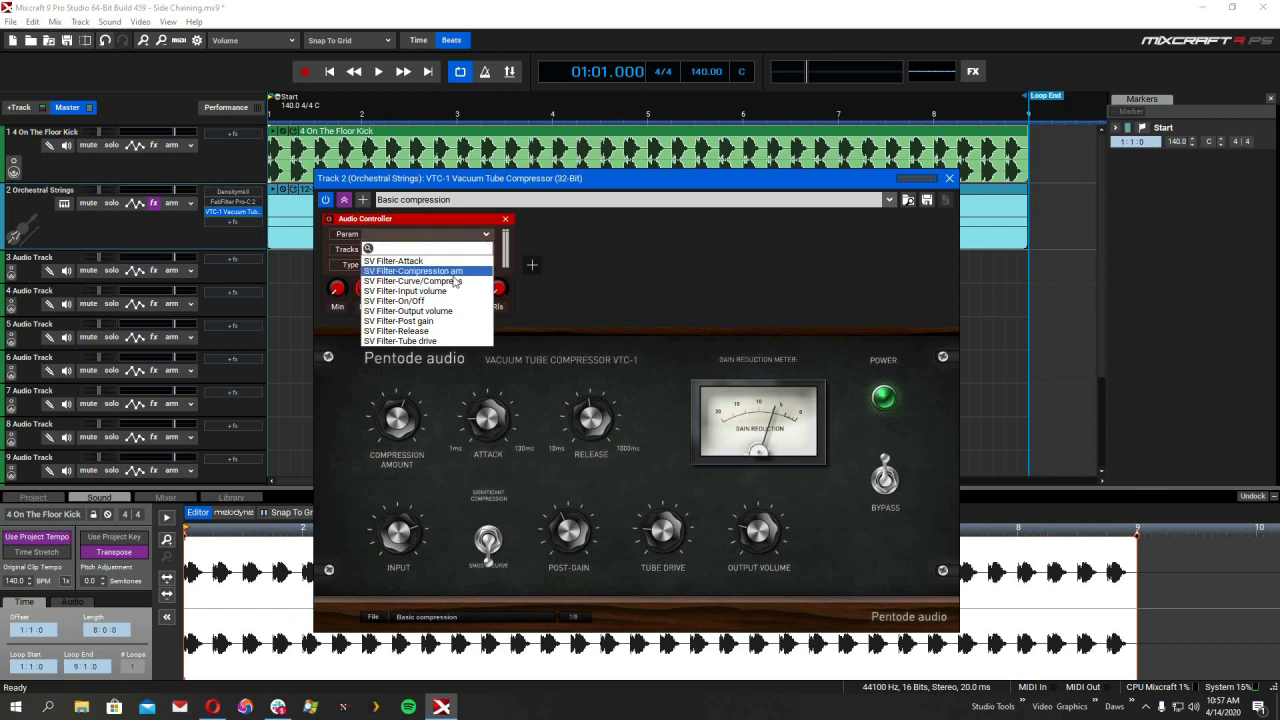
left_click(412, 272)
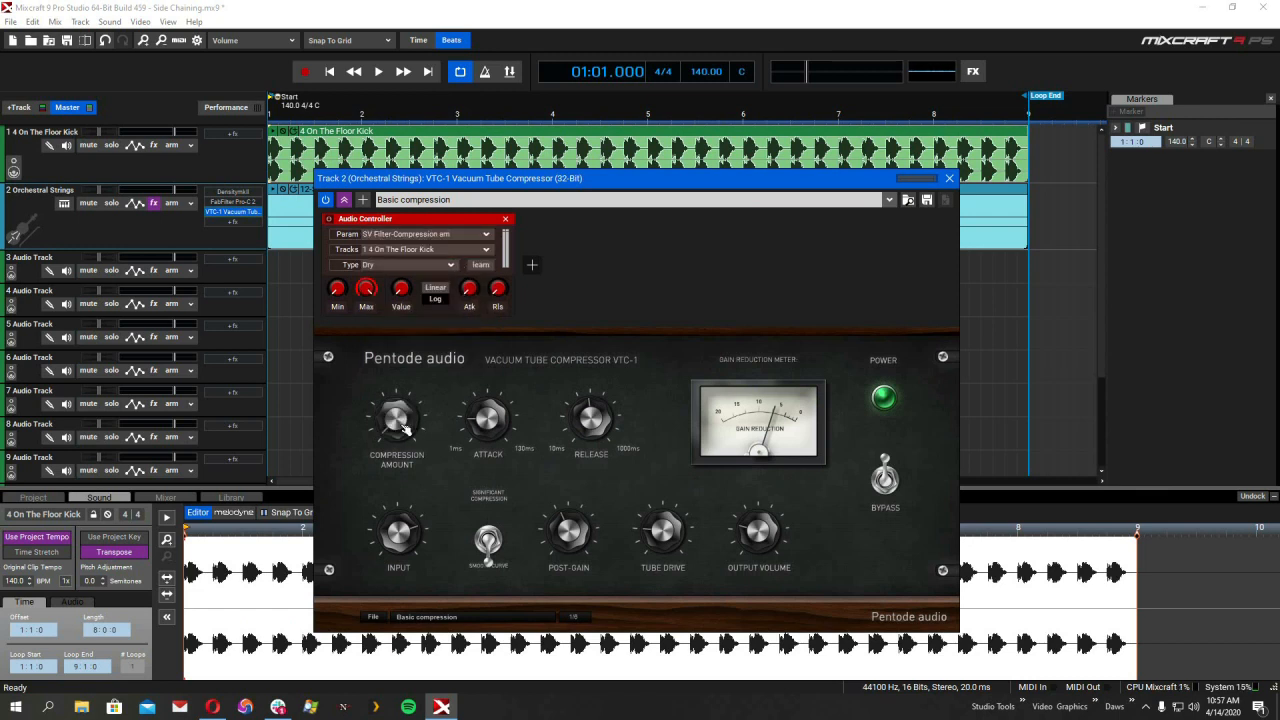
mouse_move(632, 424)
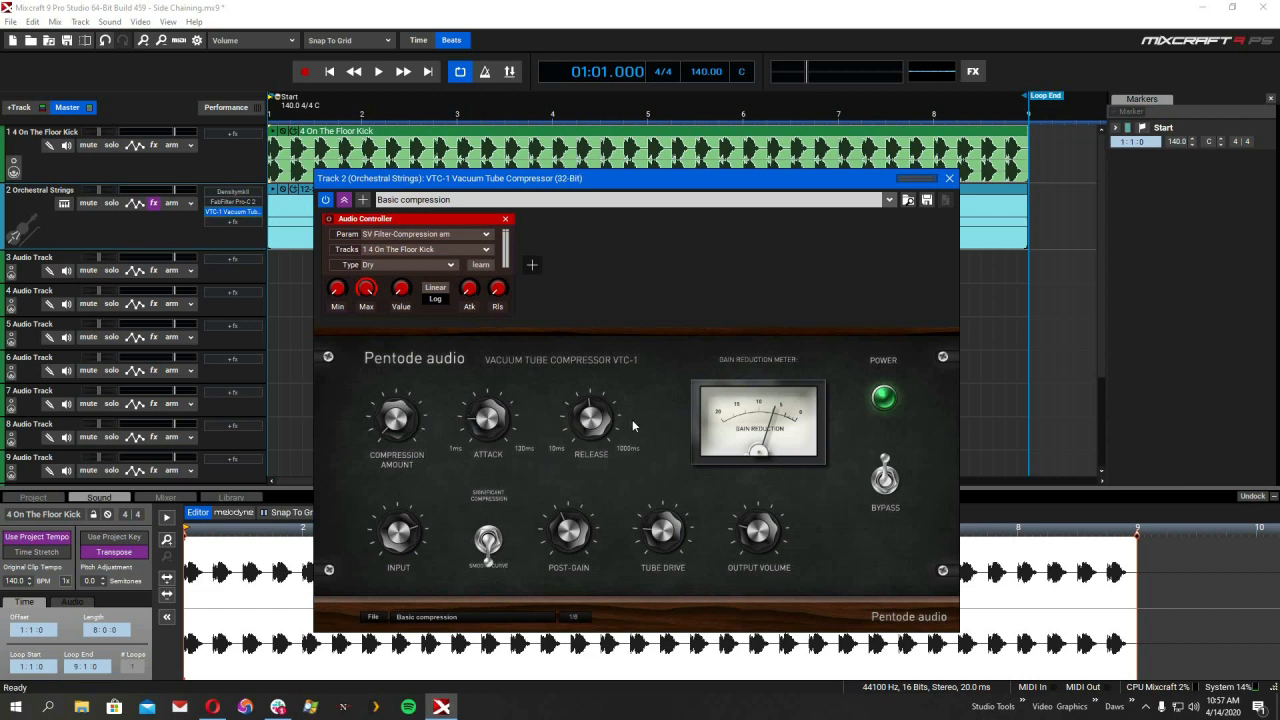
mouse_move(584, 476)
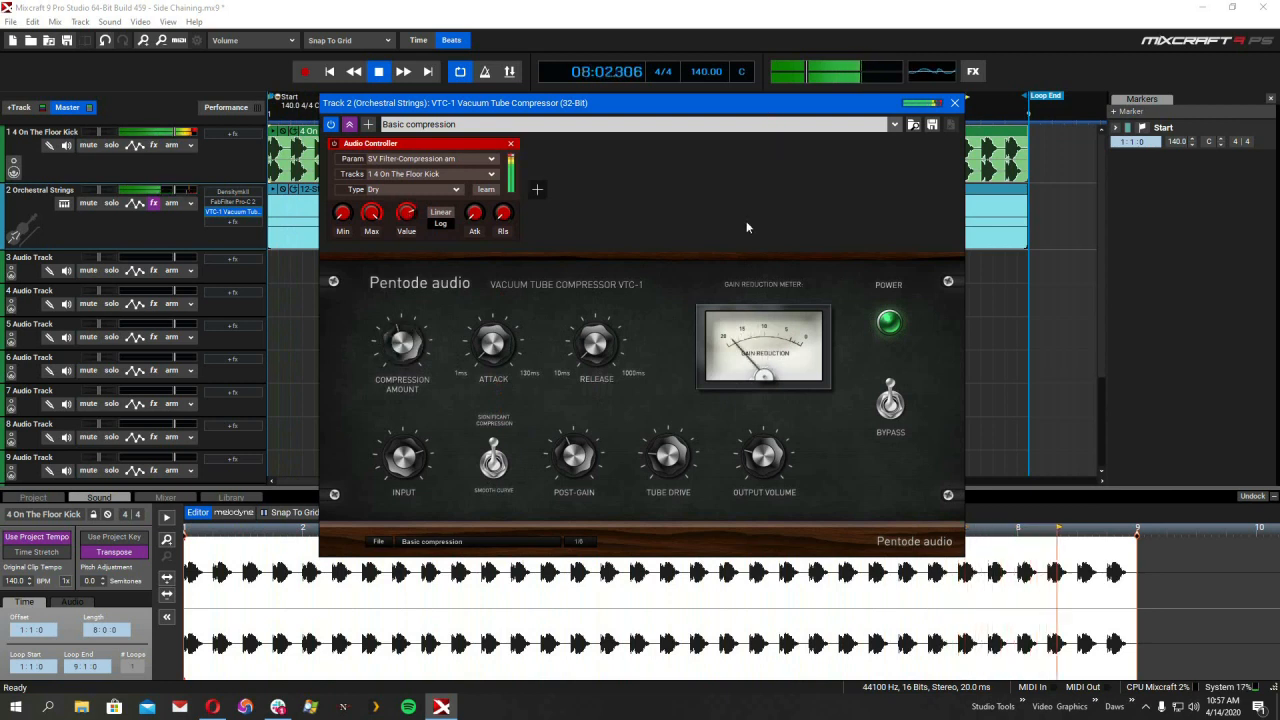
left_click(378, 72)
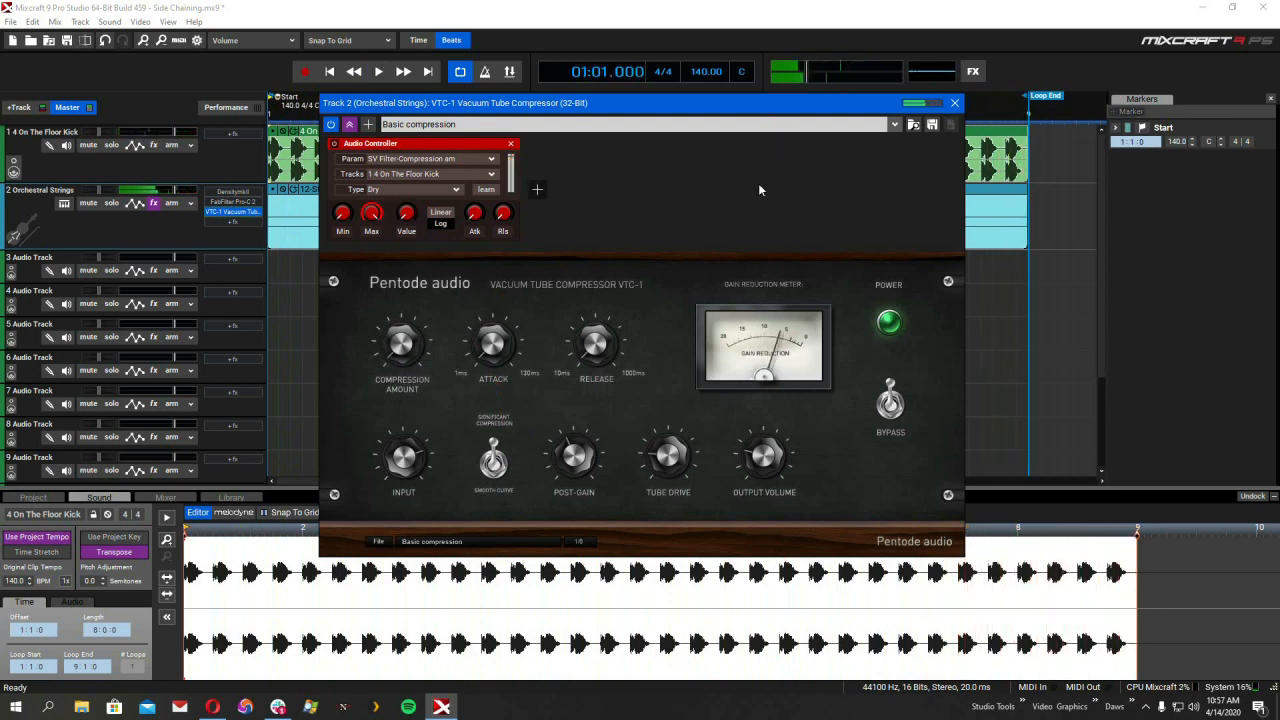